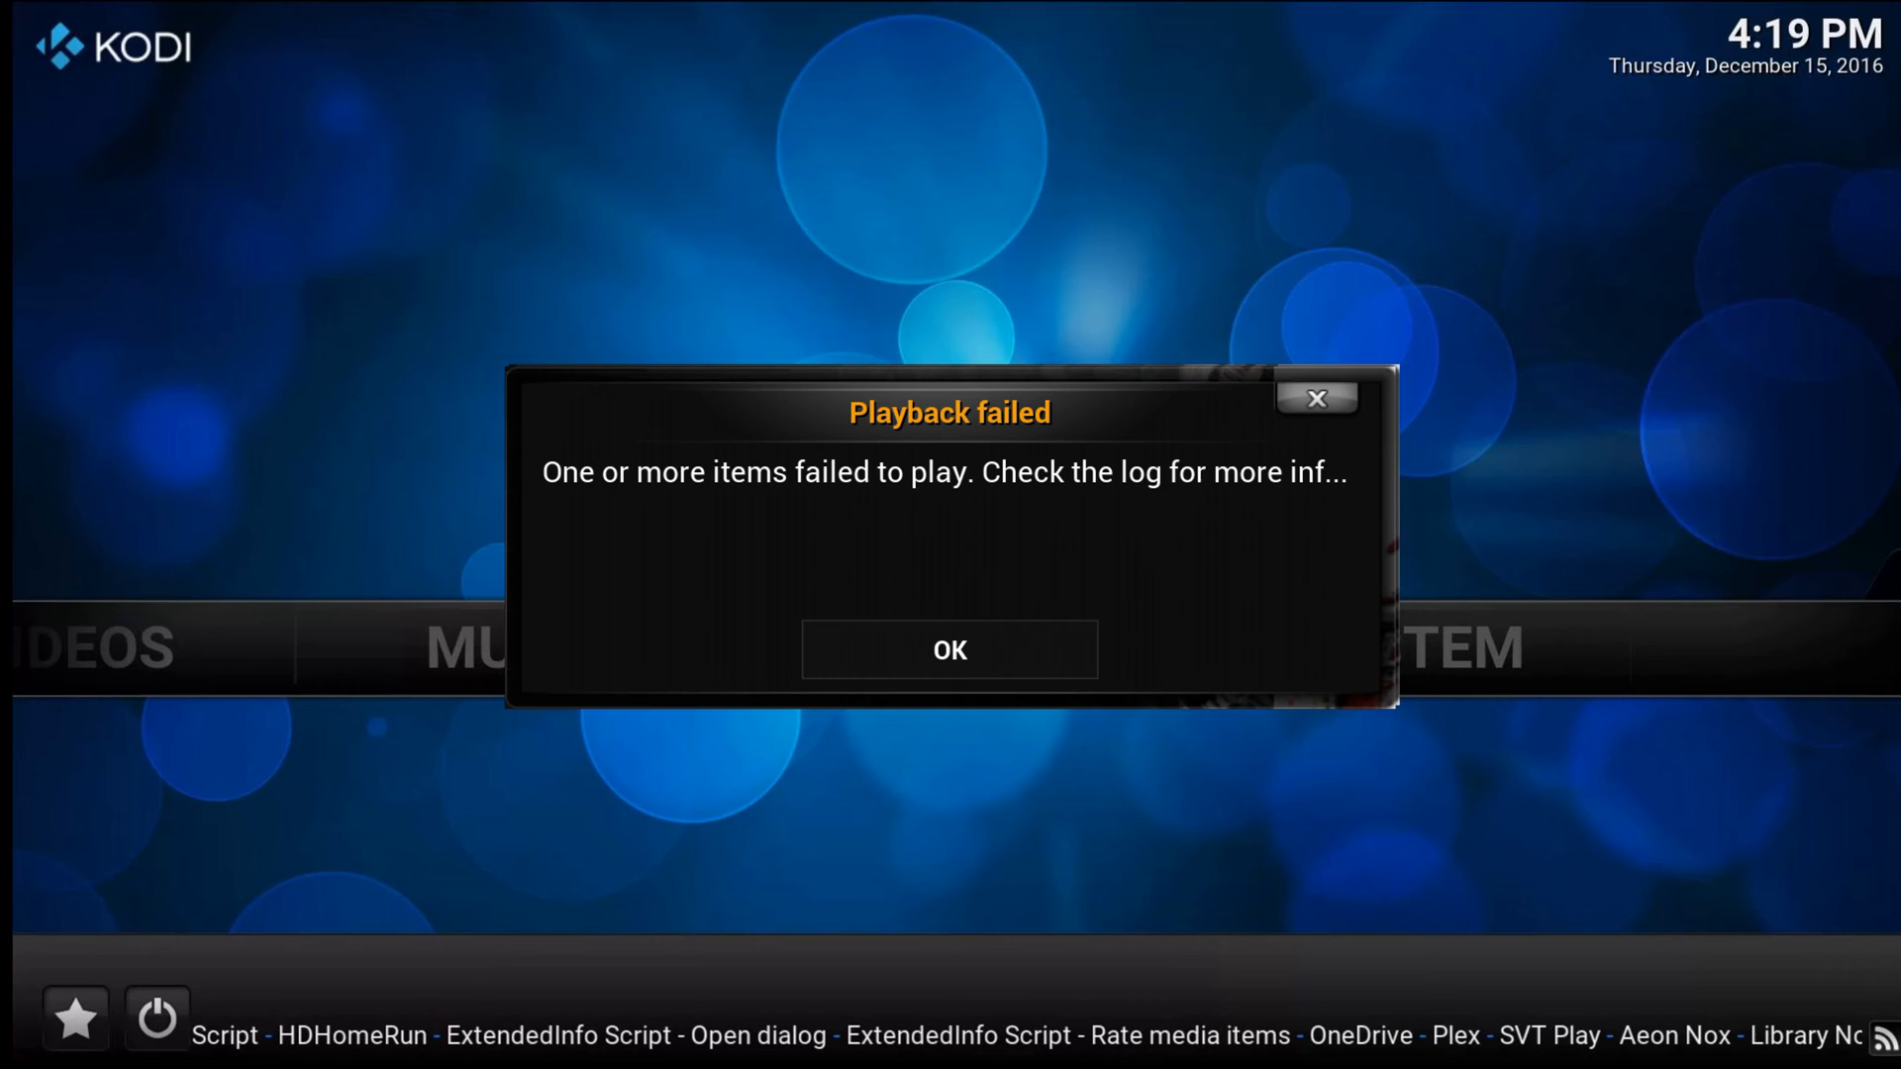
# Dismiss the 'Playback failed' error with OK to return to the home screen.
pyautogui.click(949, 648)
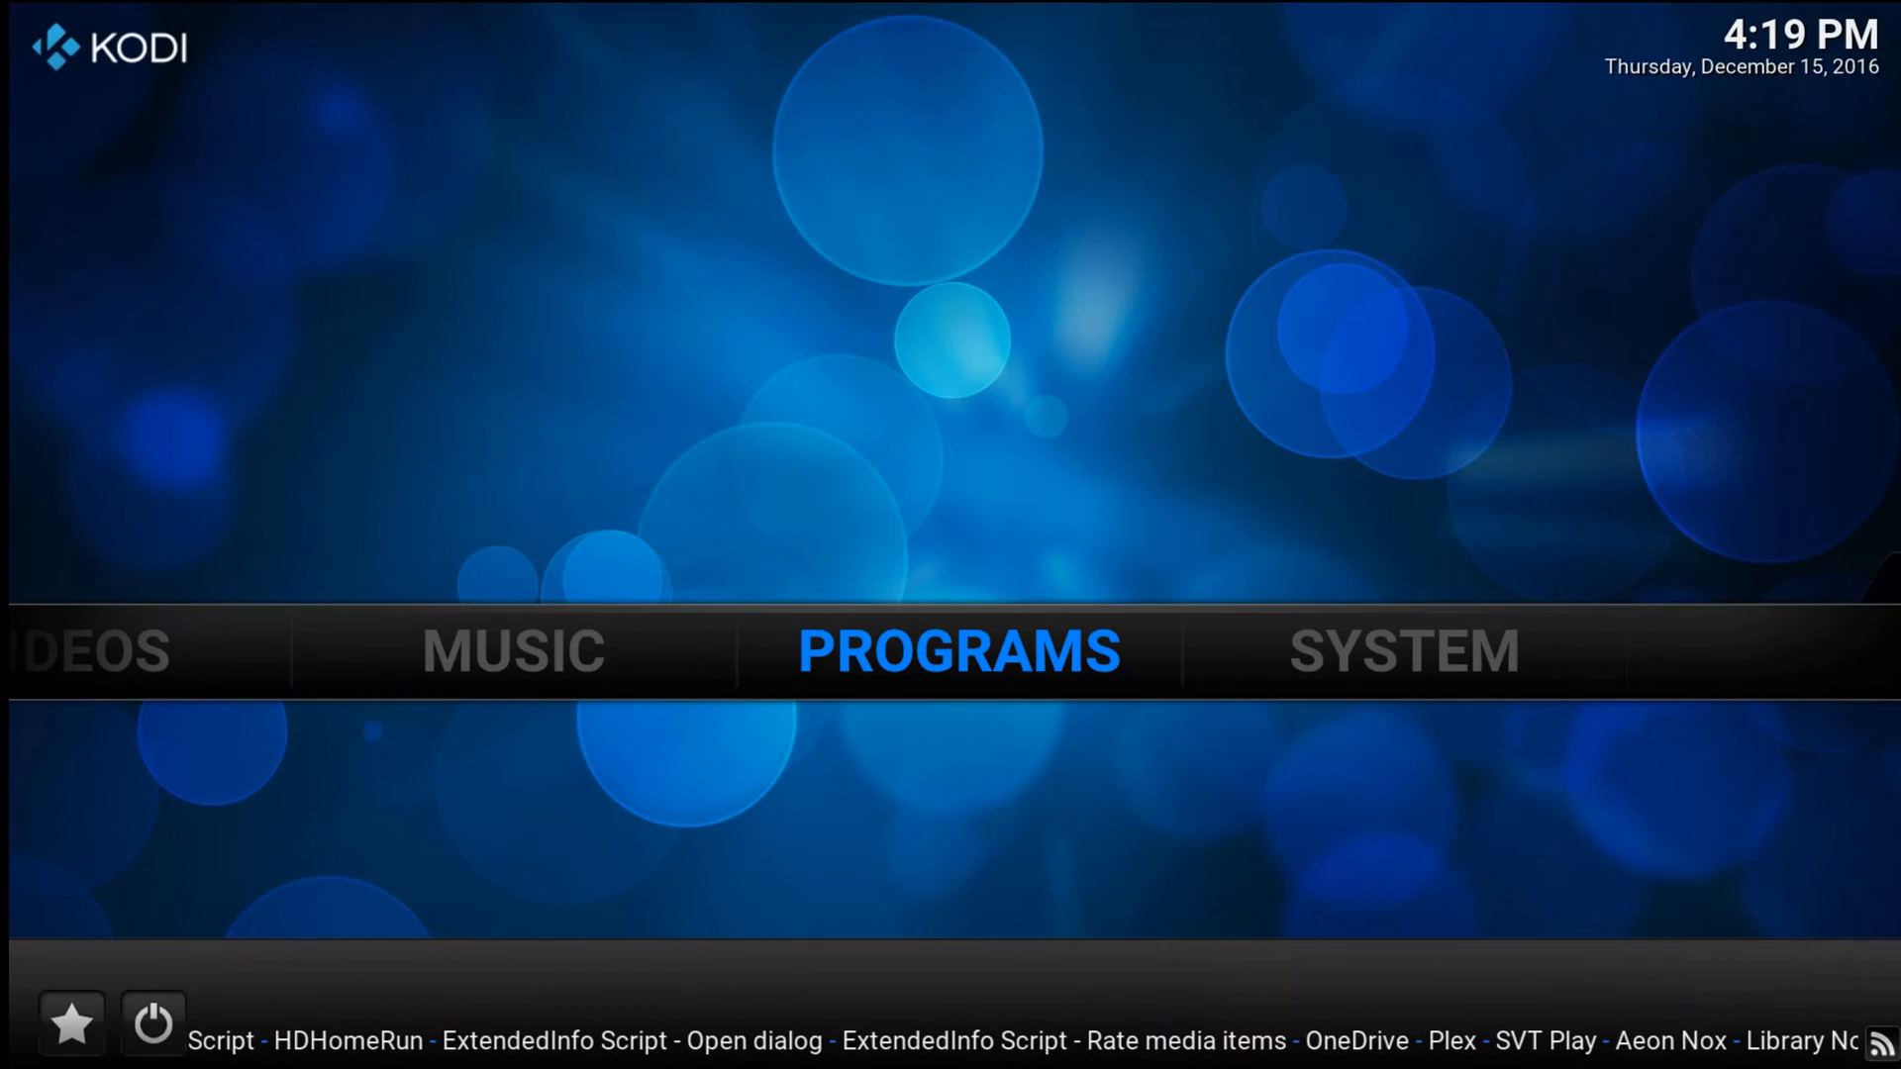
# Install the Log Viewer for Kodi add-on from Programs > Get more.
pyautogui.click(956, 651)
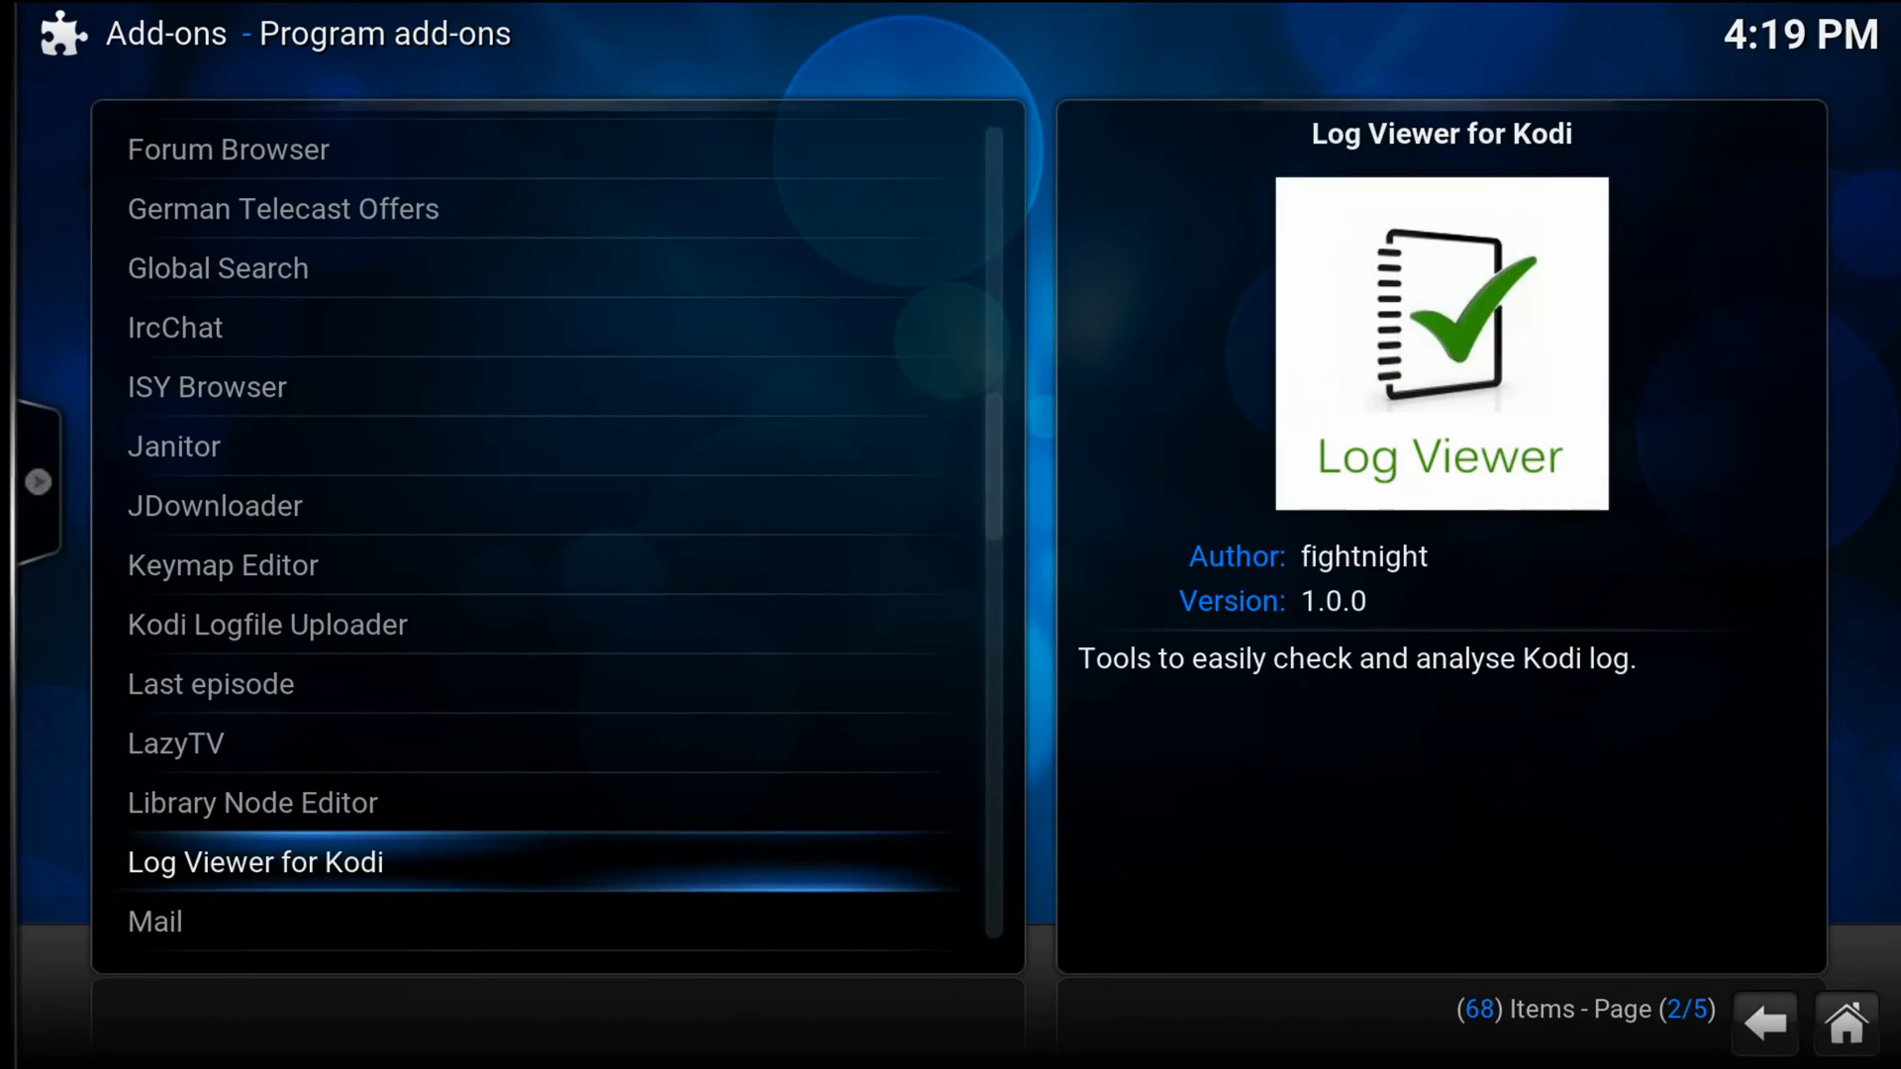
pyautogui.click(255, 862)
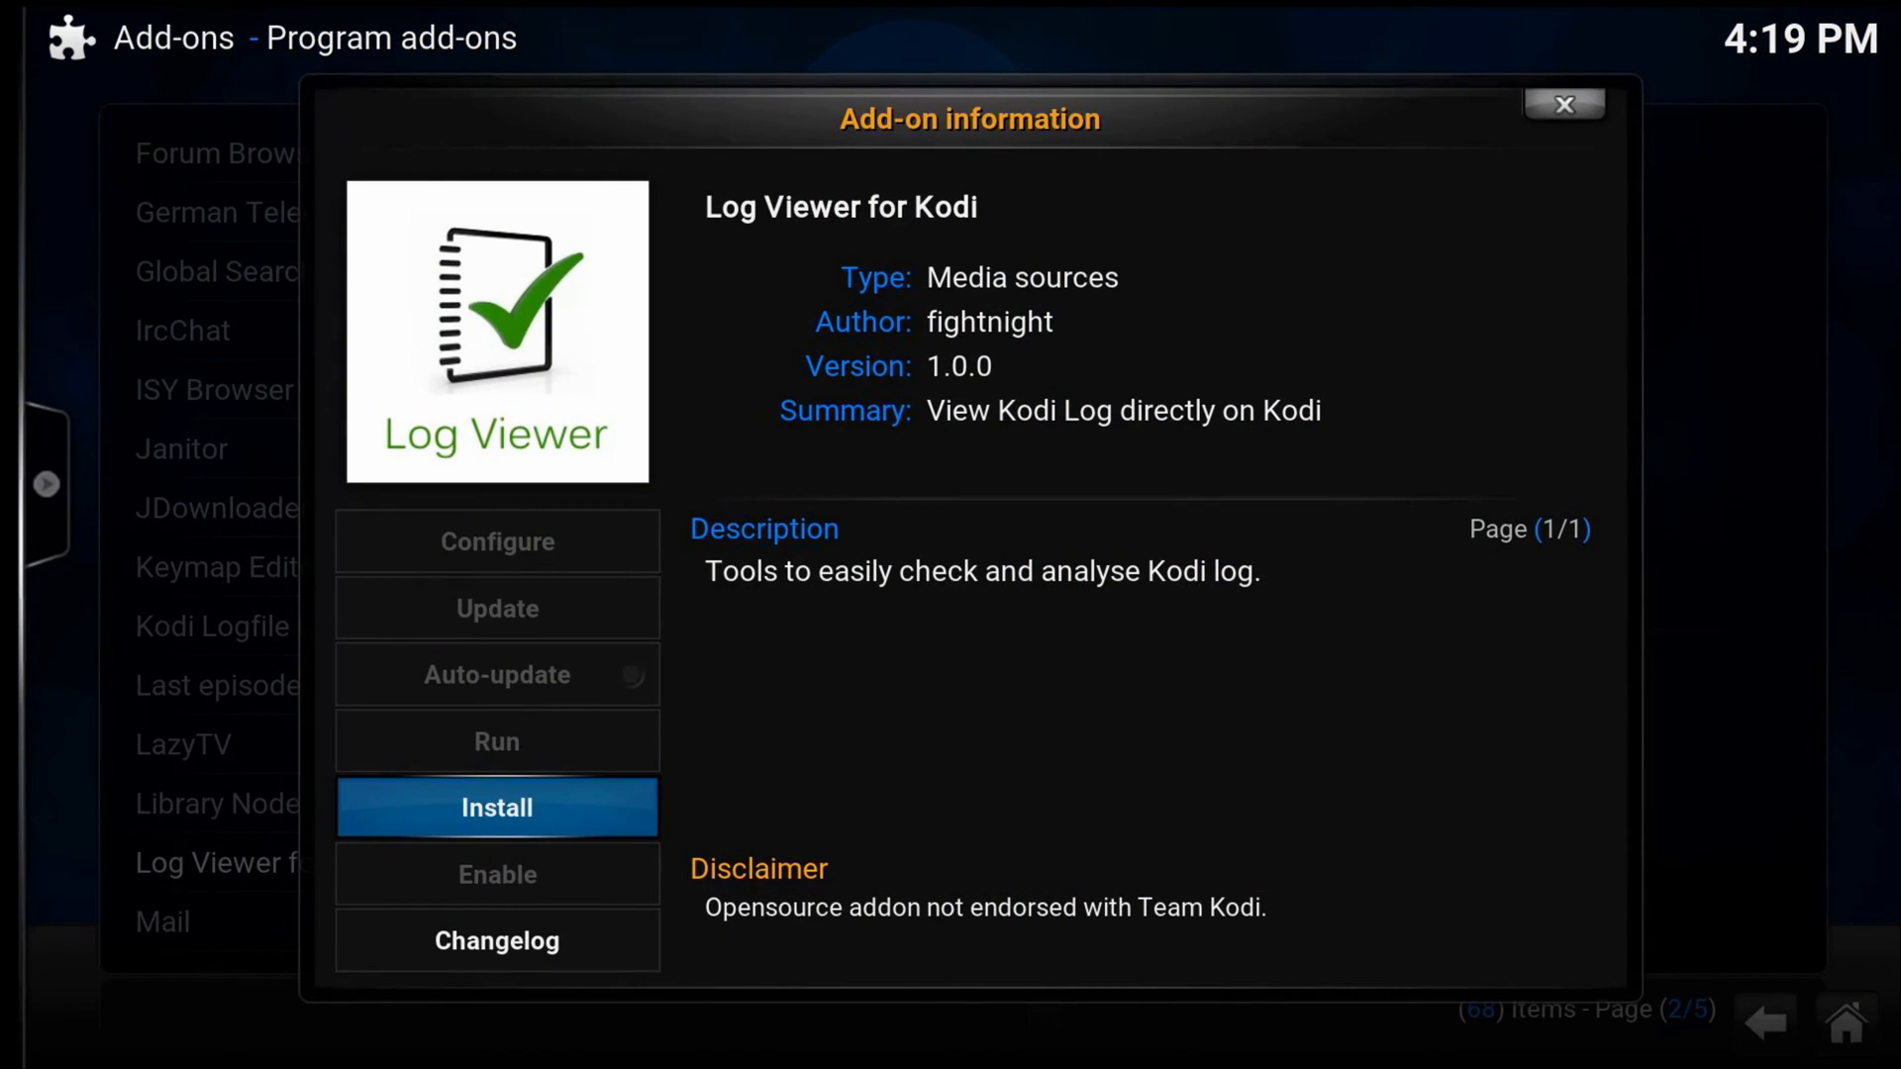
pyautogui.click(495, 808)
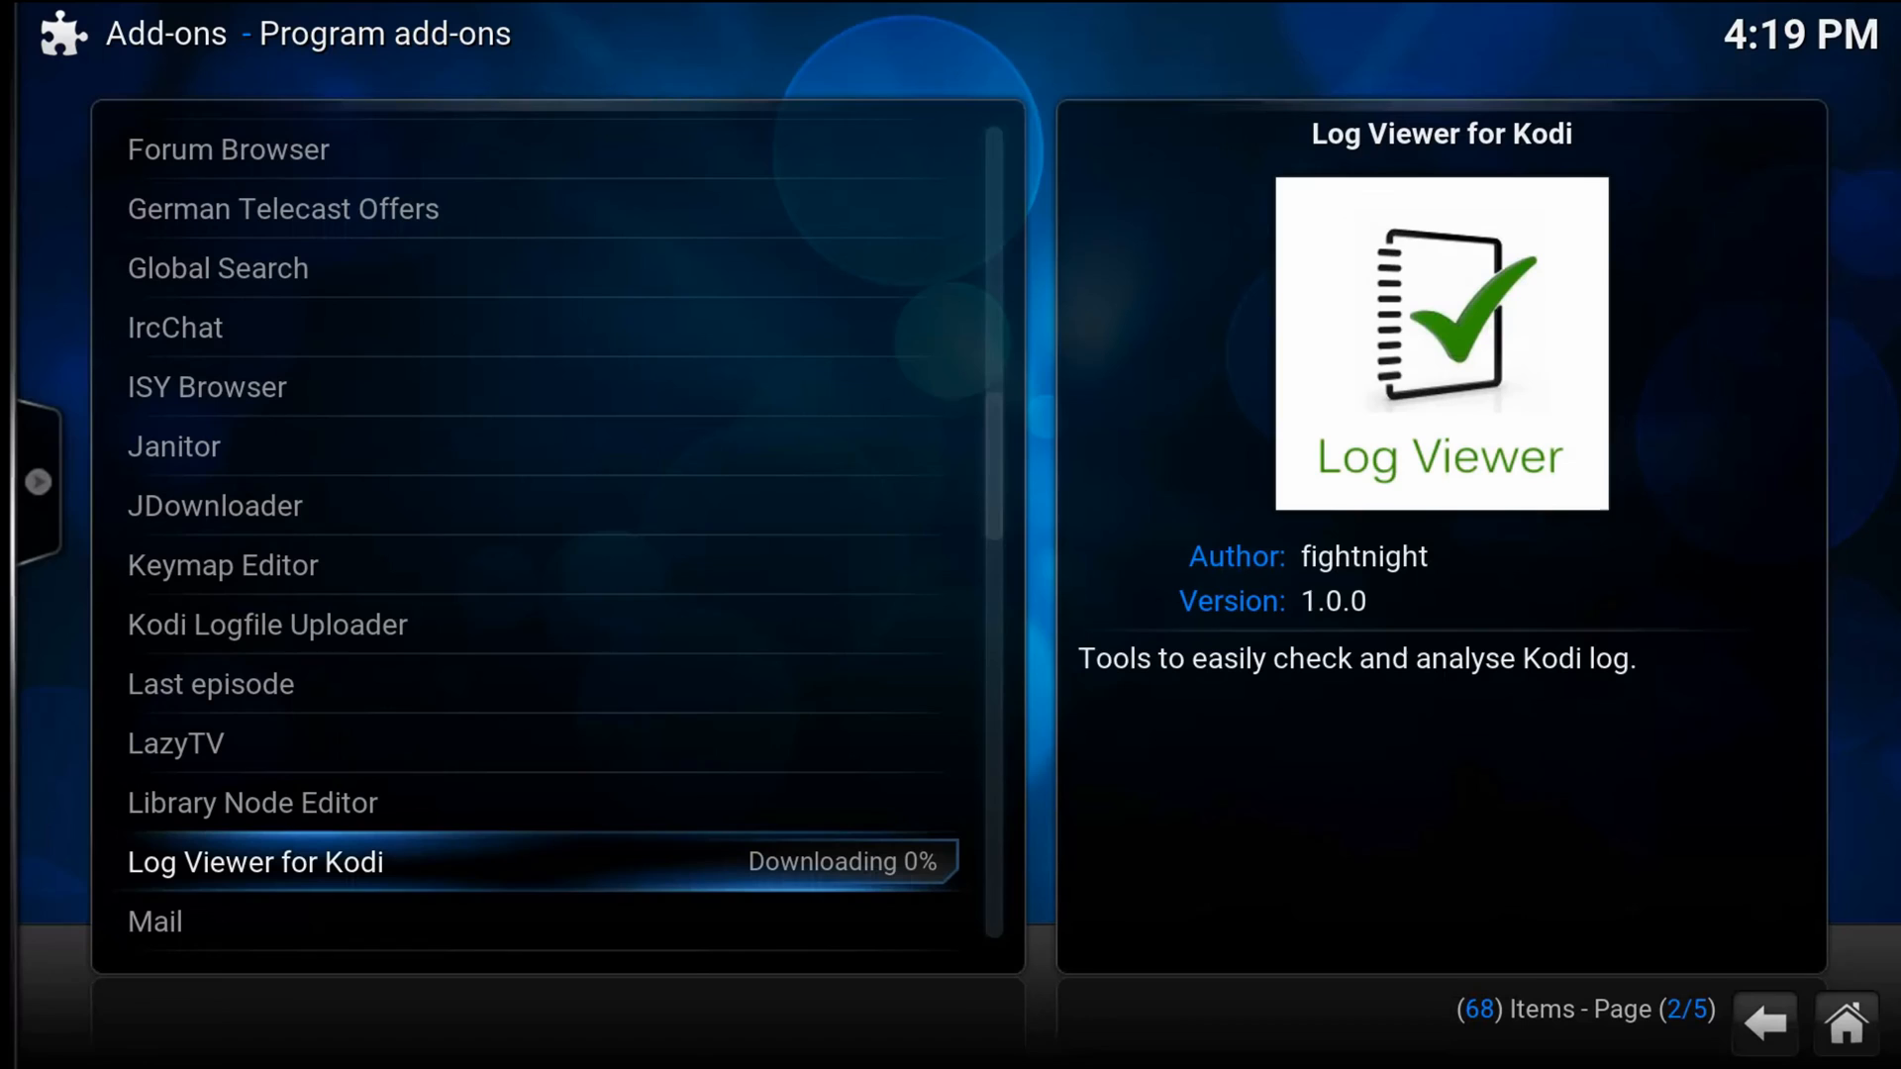
pyautogui.click(255, 863)
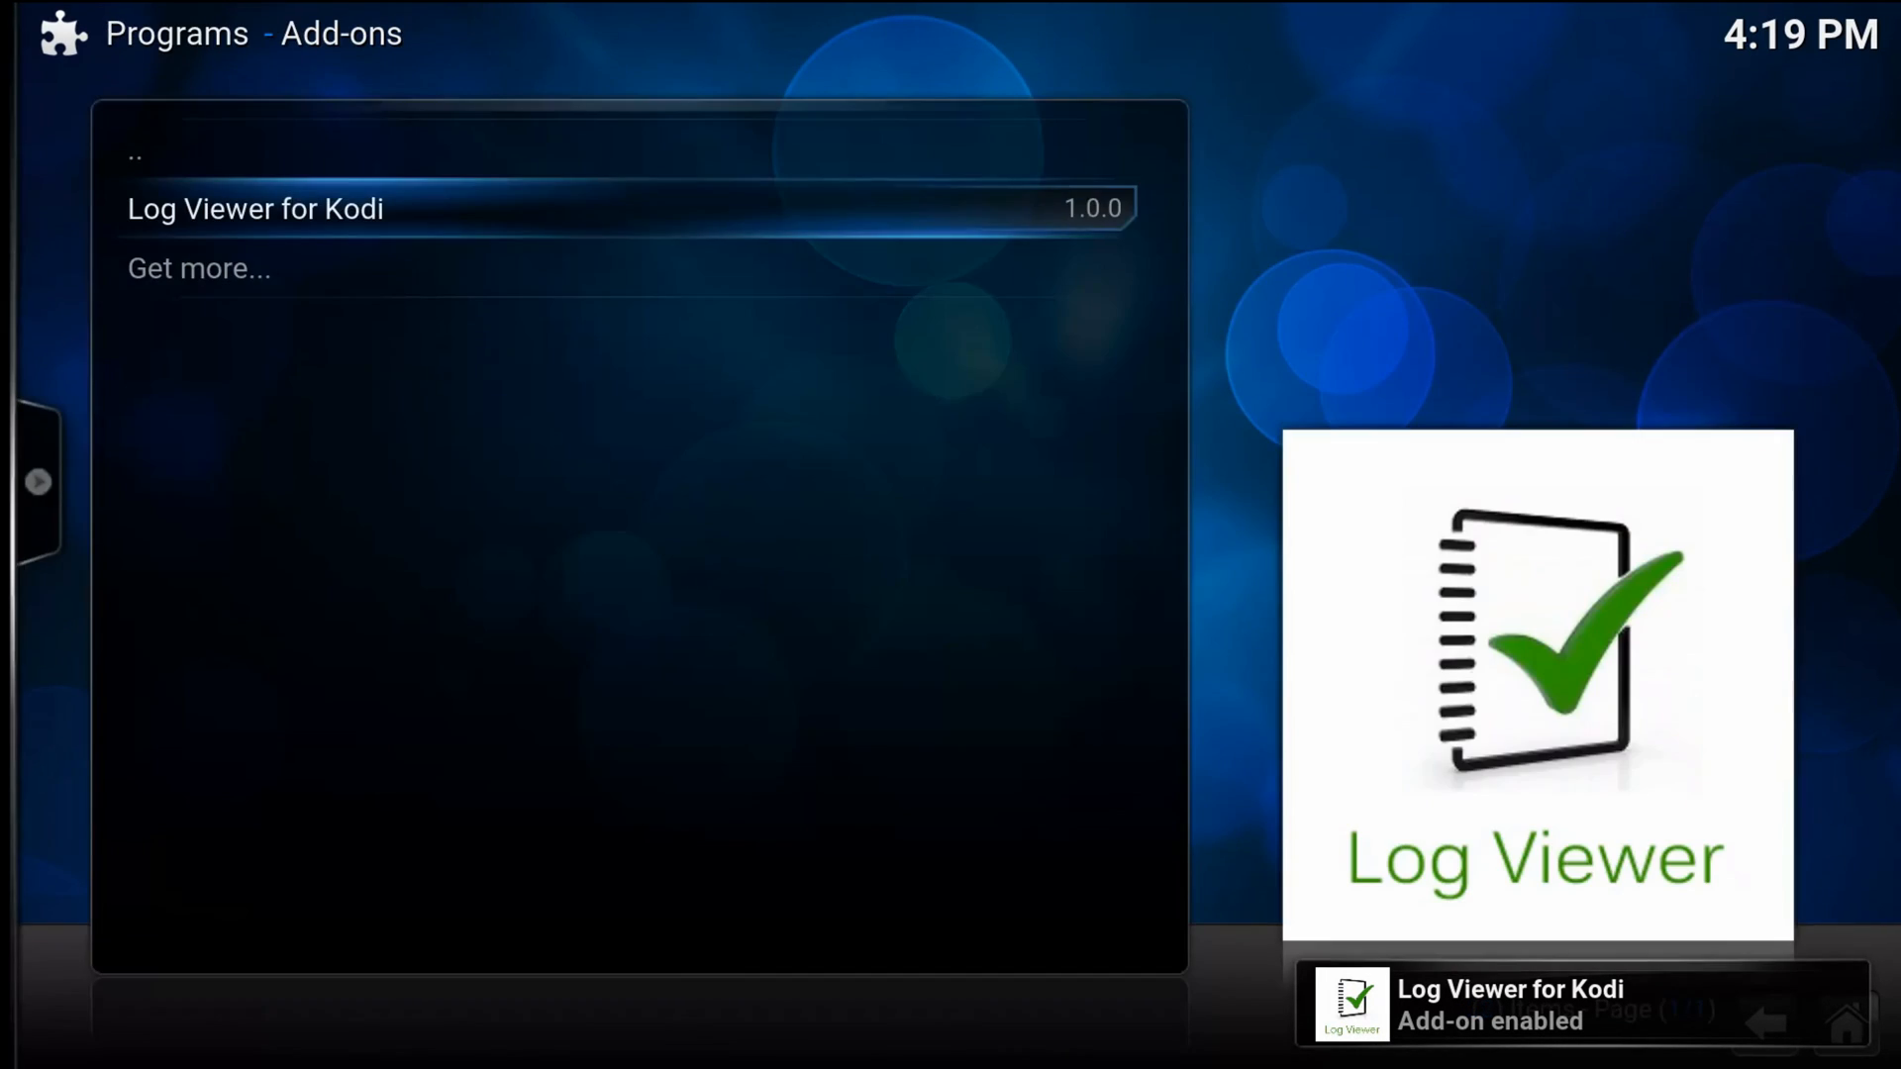
# Return home and launch Log Viewer for Kodi from the installed program add-ons.
pyautogui.press('Escape')
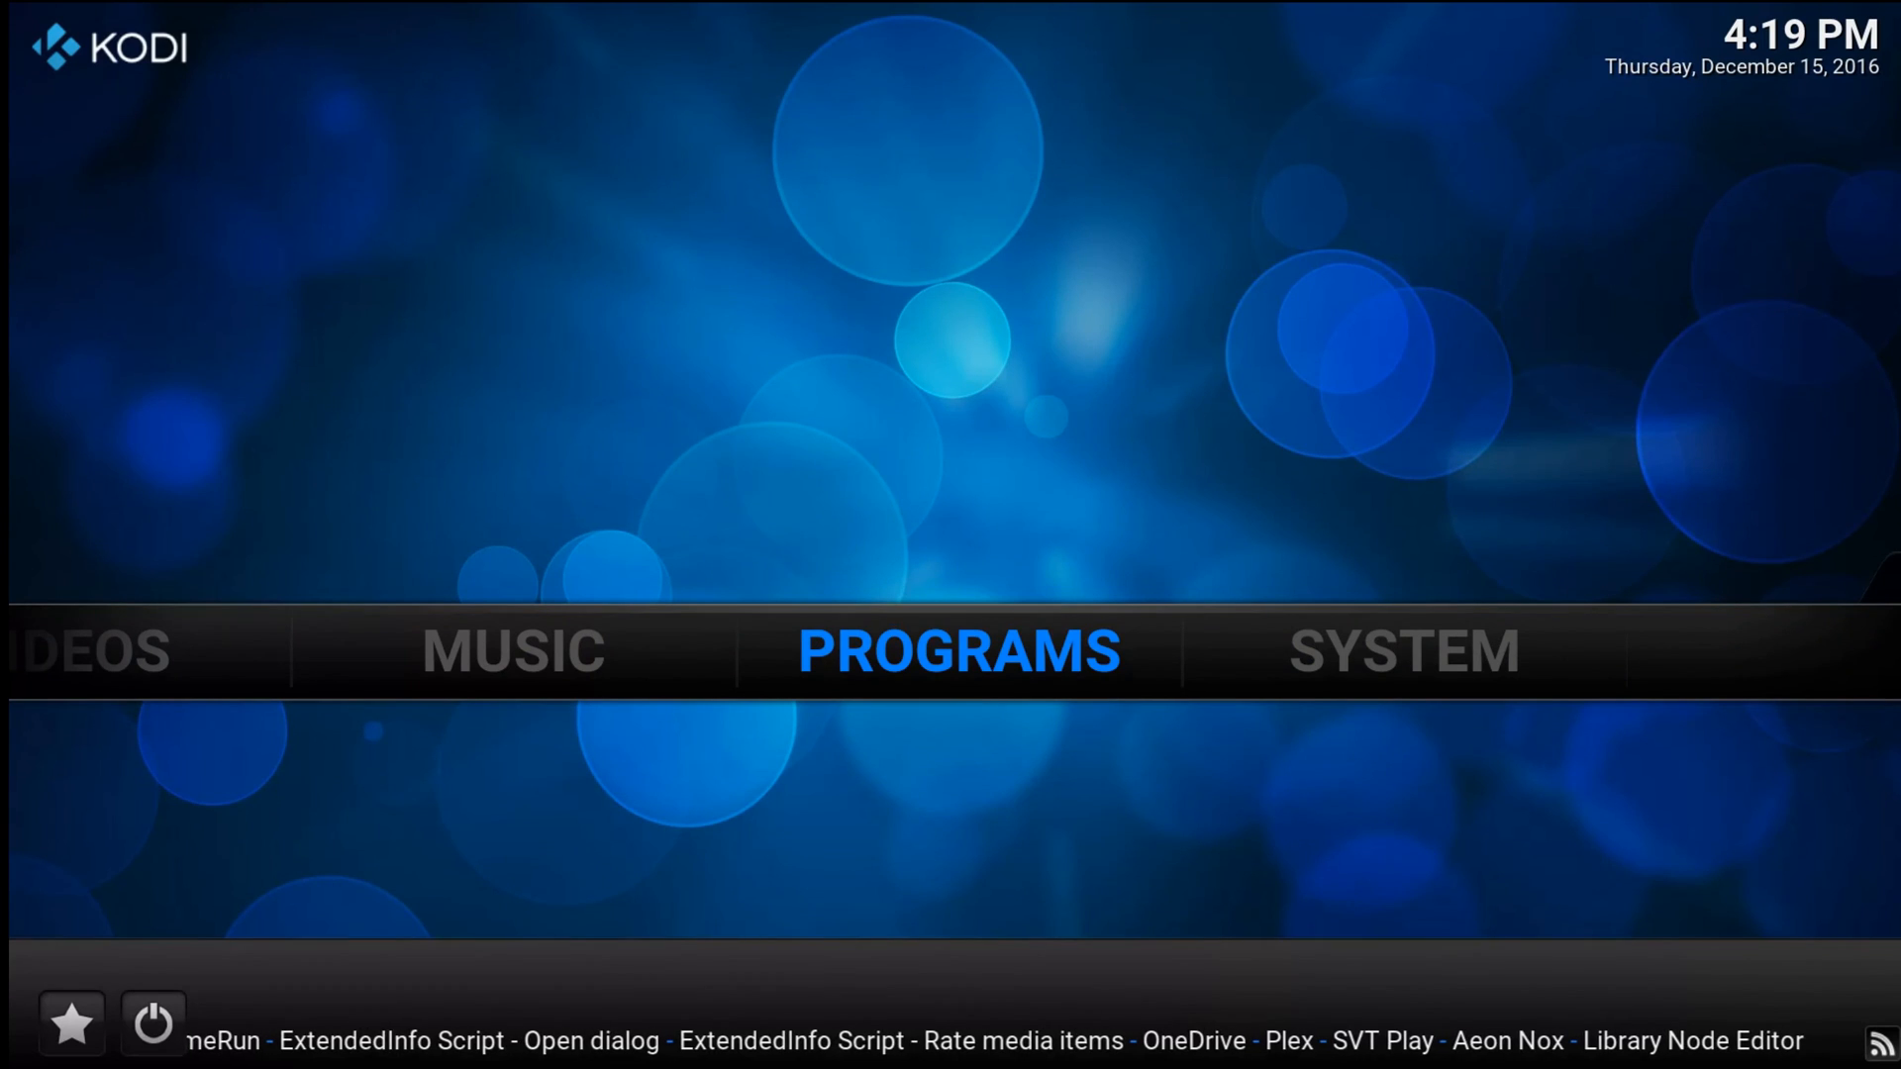
pyautogui.click(956, 652)
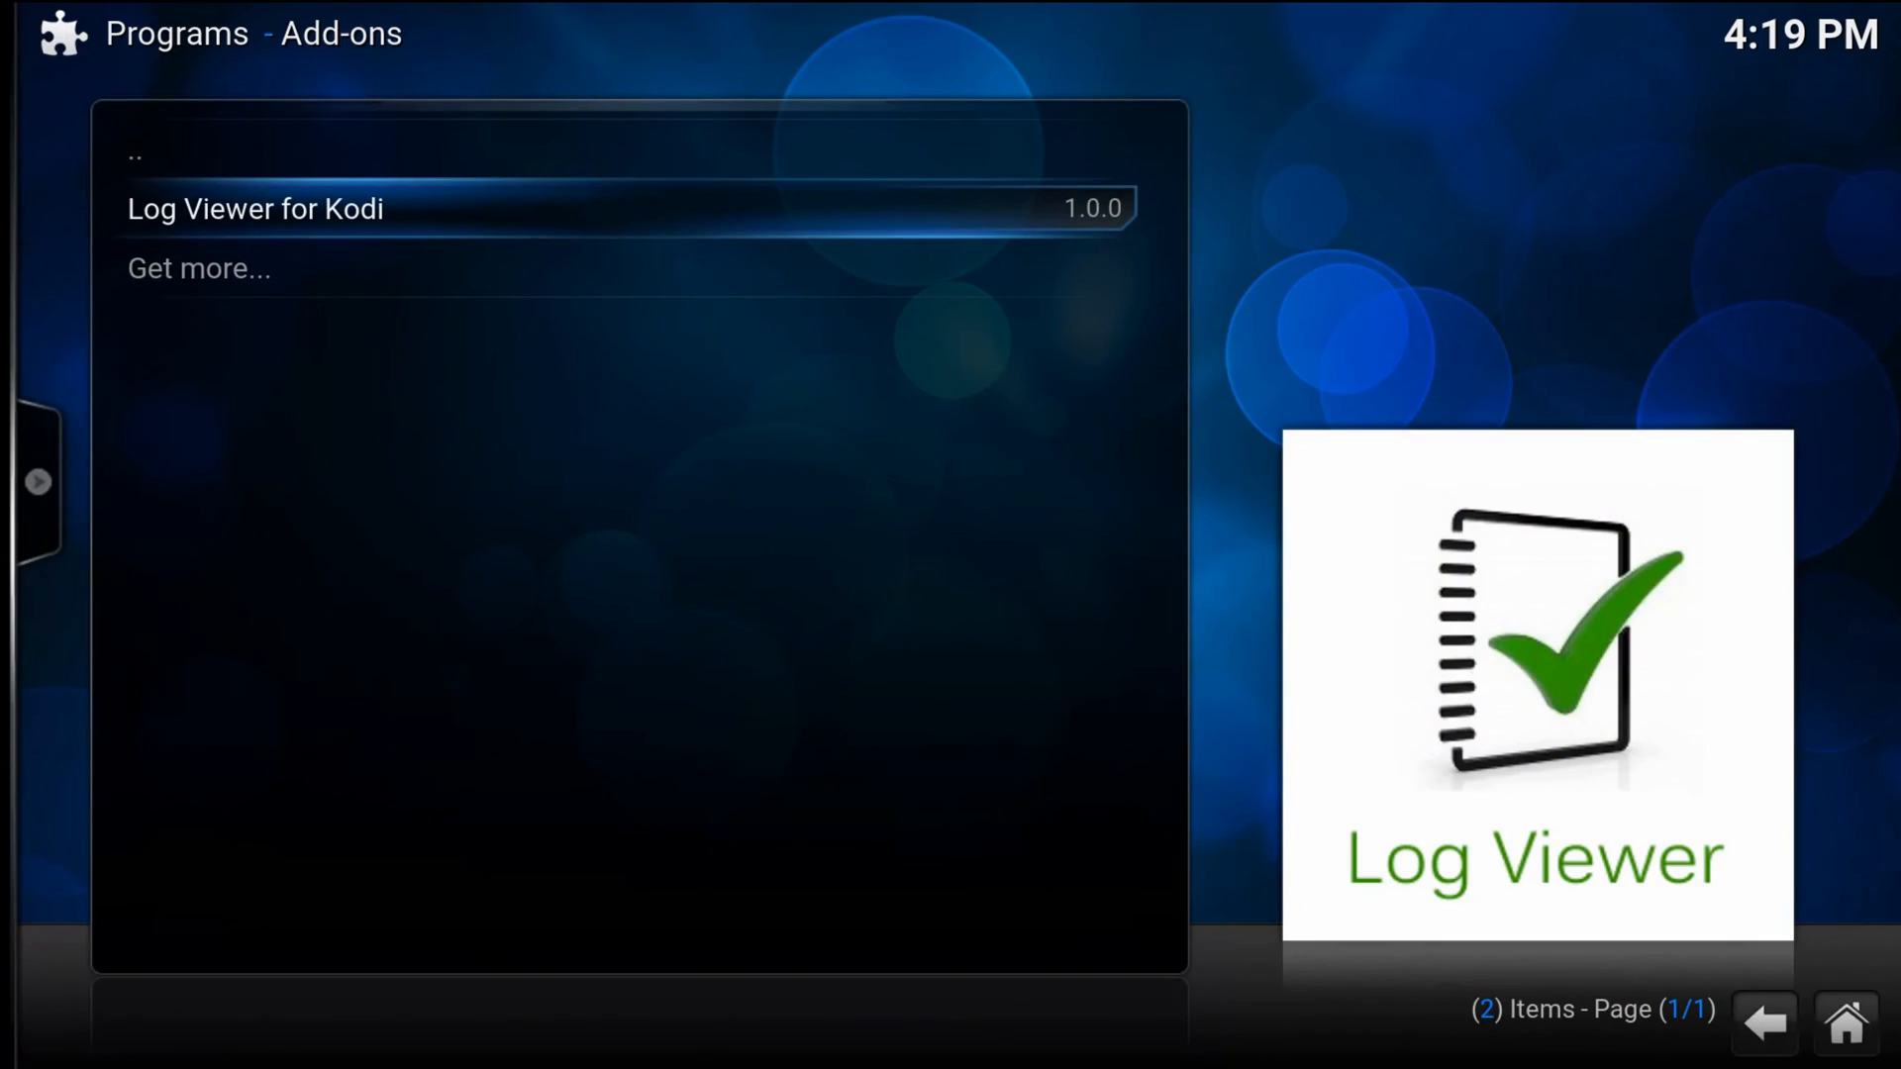
pyautogui.click(254, 209)
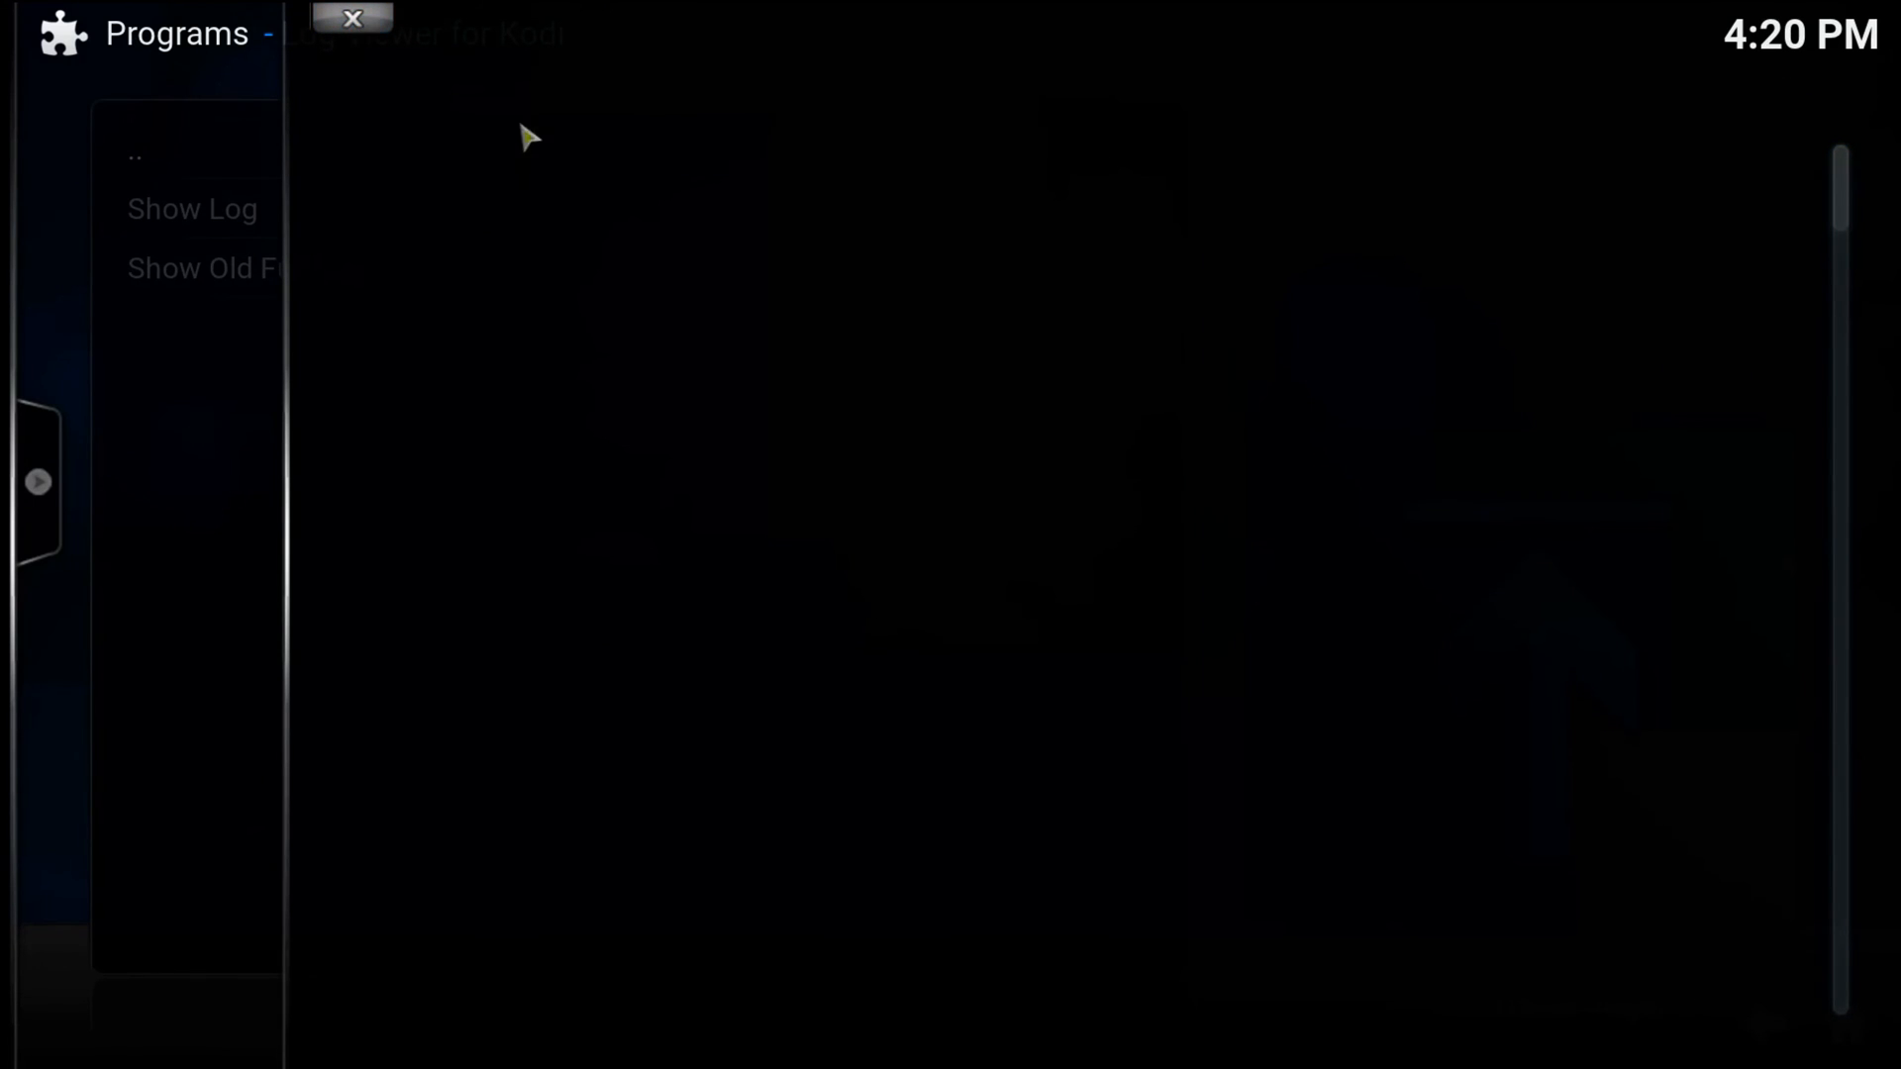
pyautogui.moveTo(439, 31)
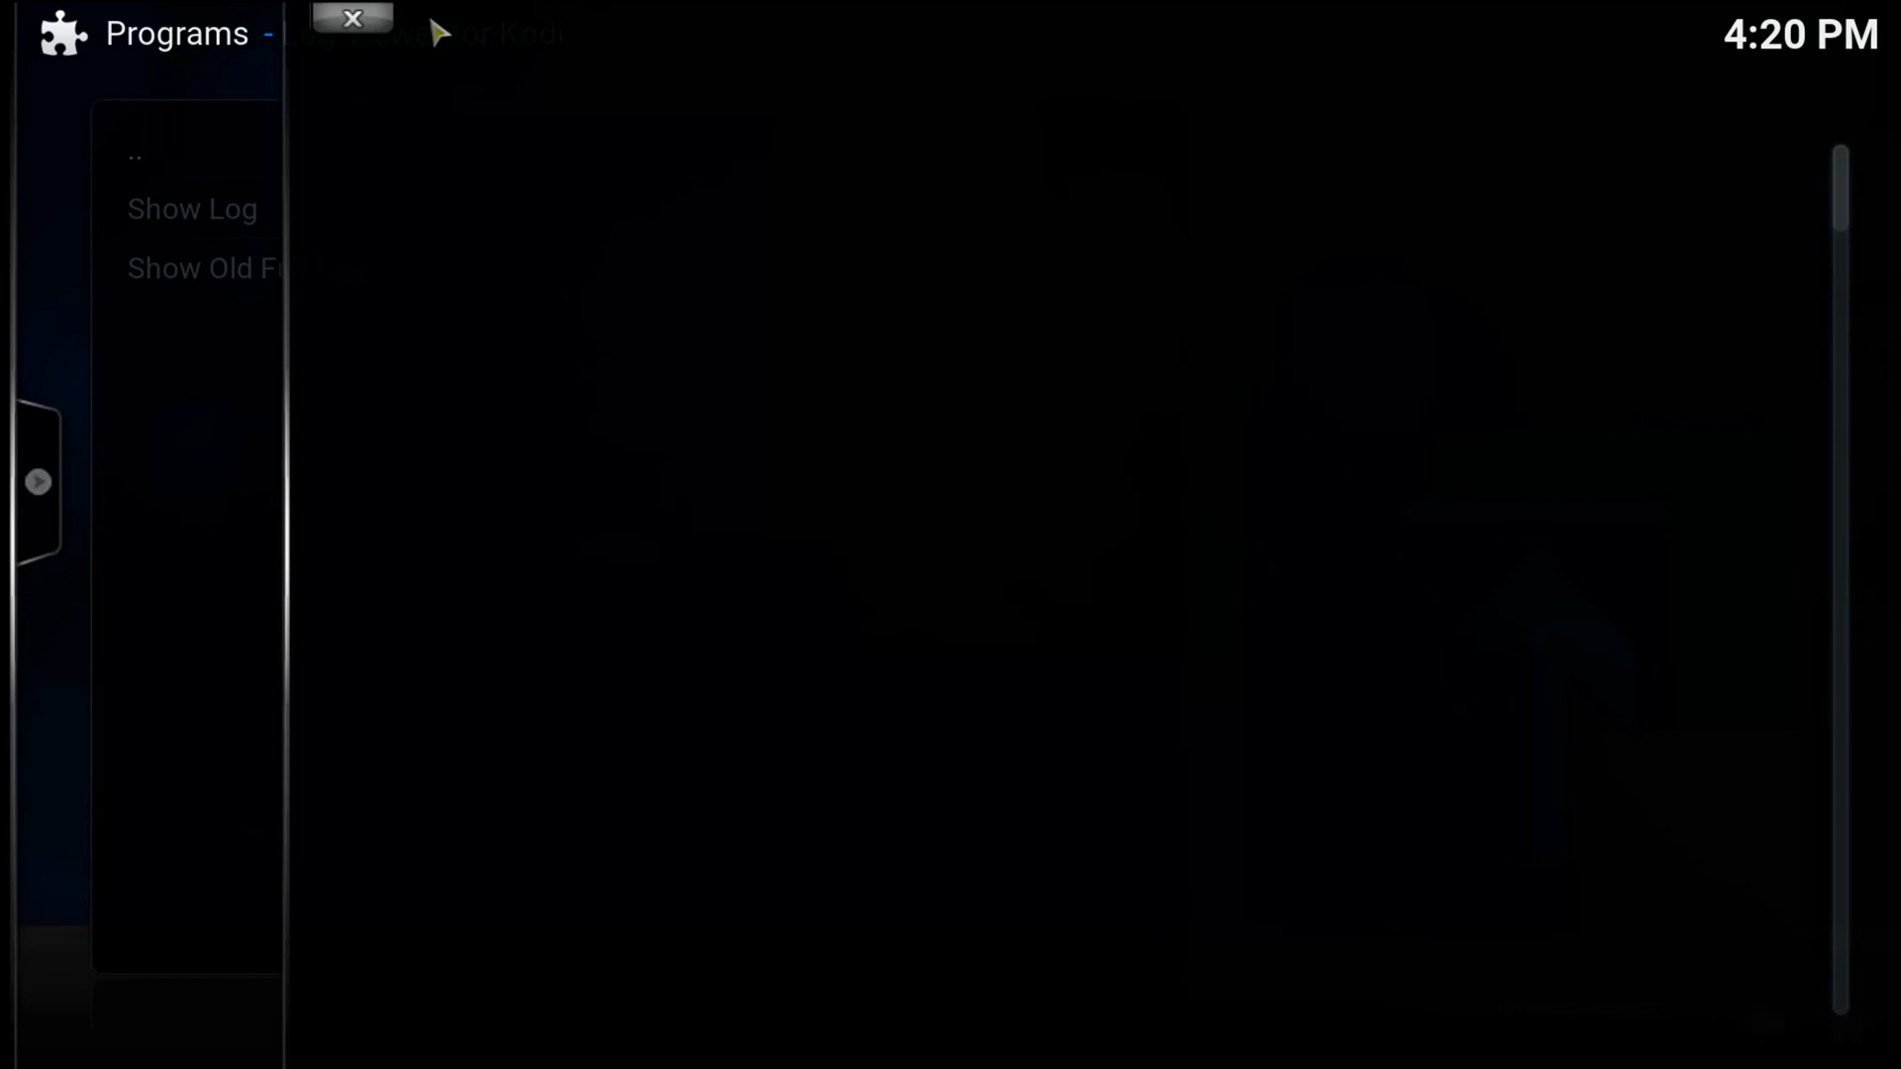
pyautogui.moveTo(612, 543)
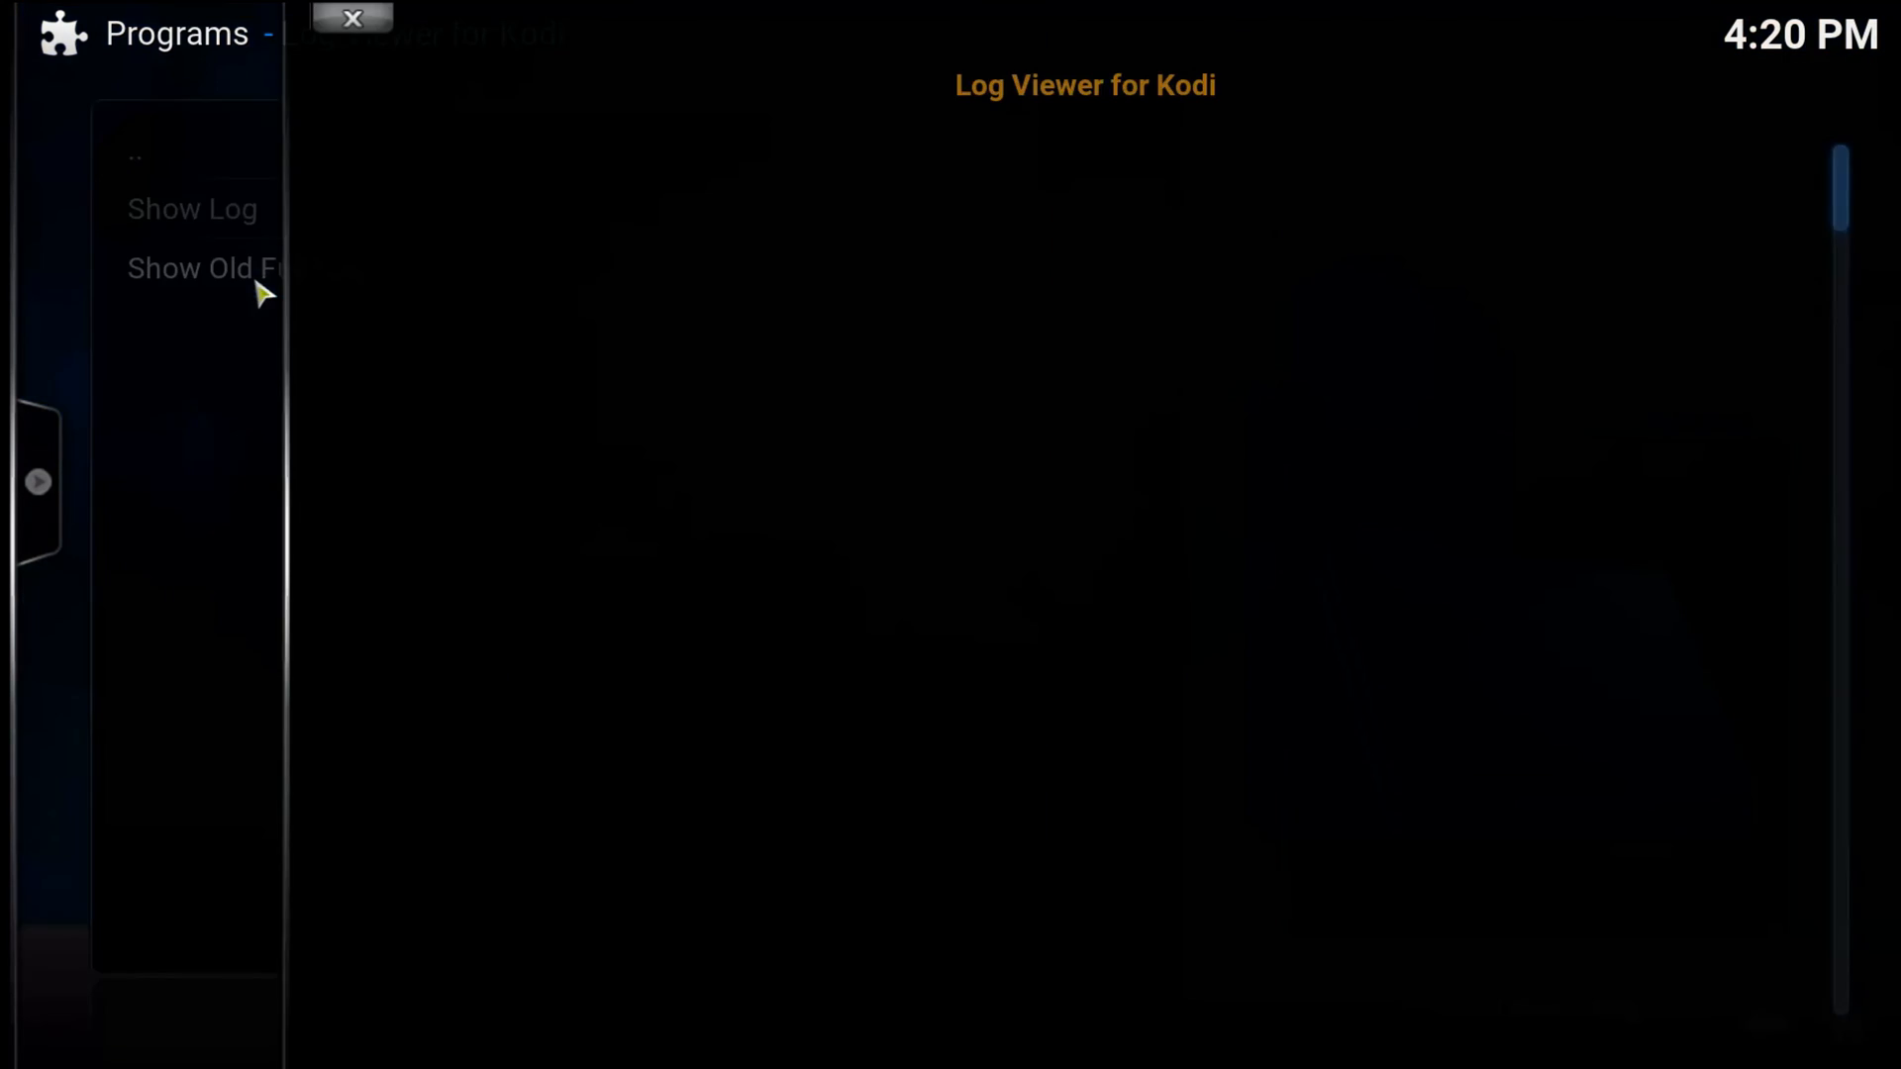
pyautogui.moveTo(439, 92)
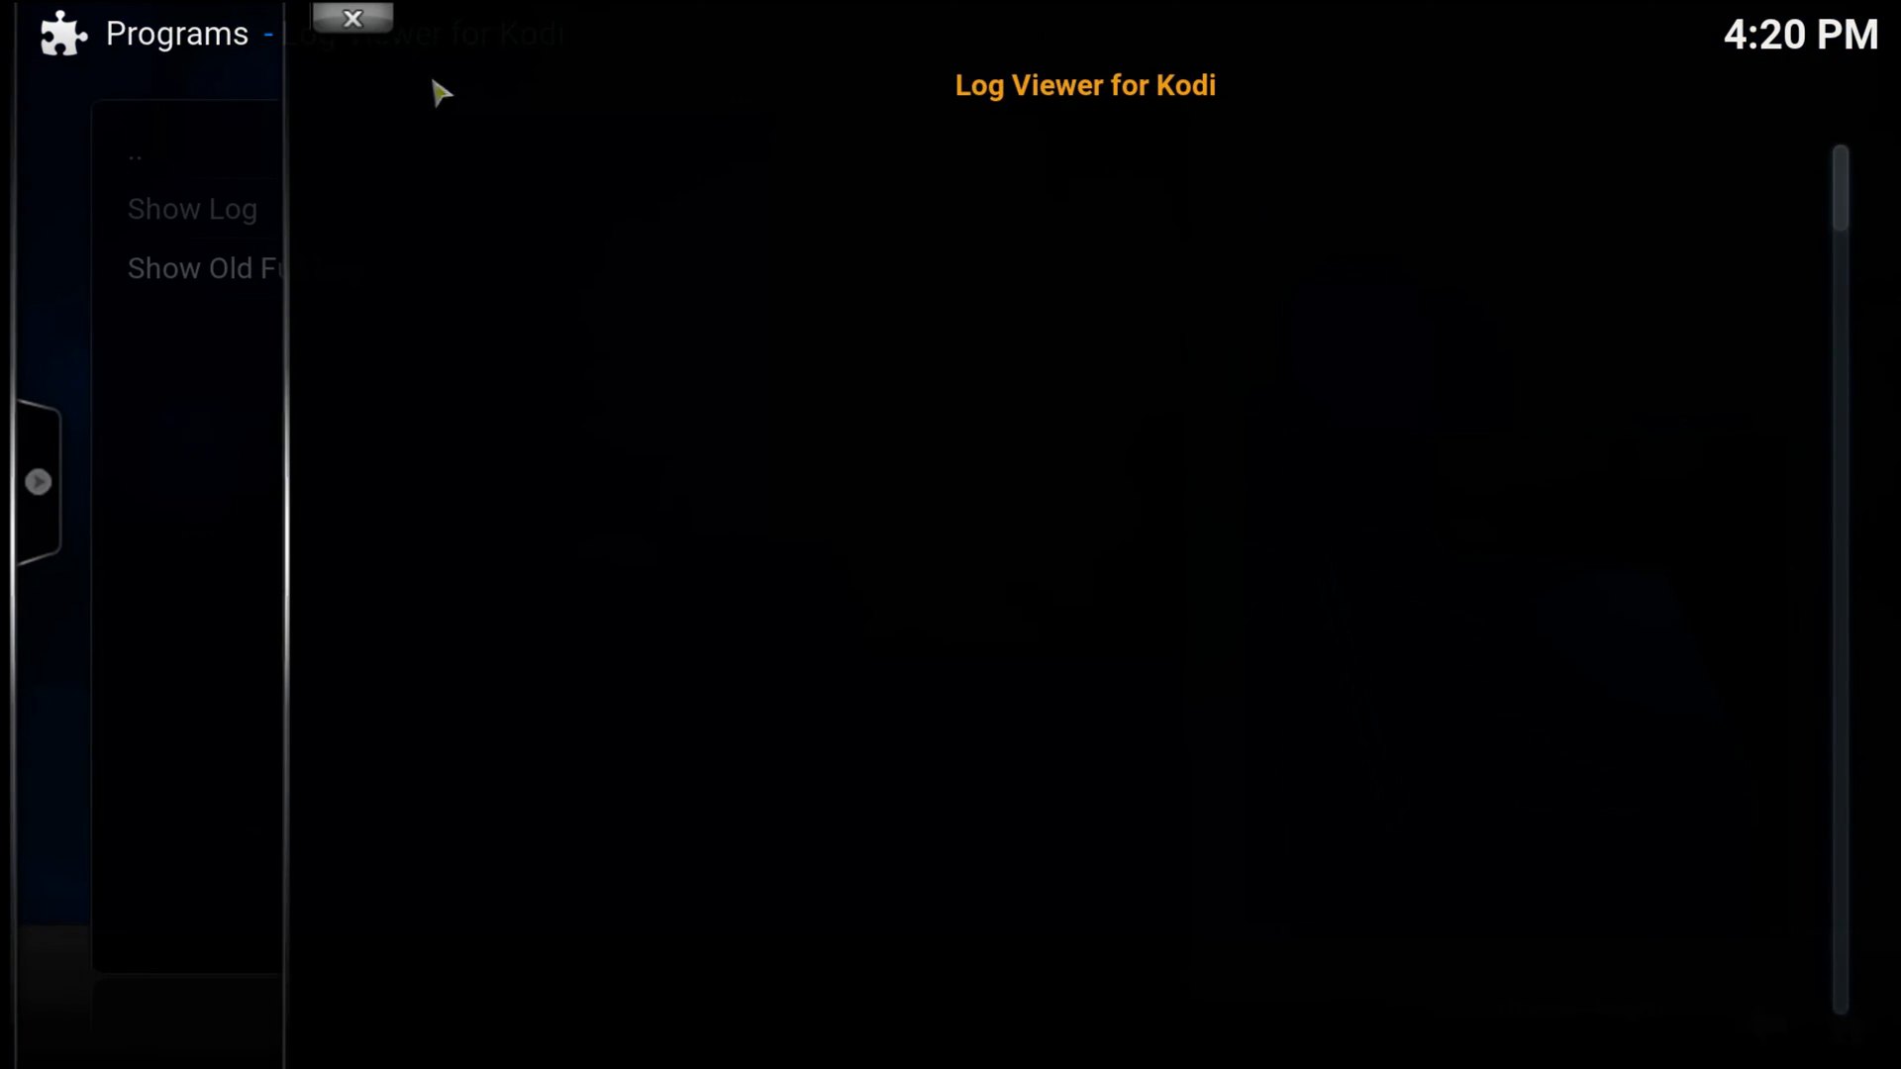